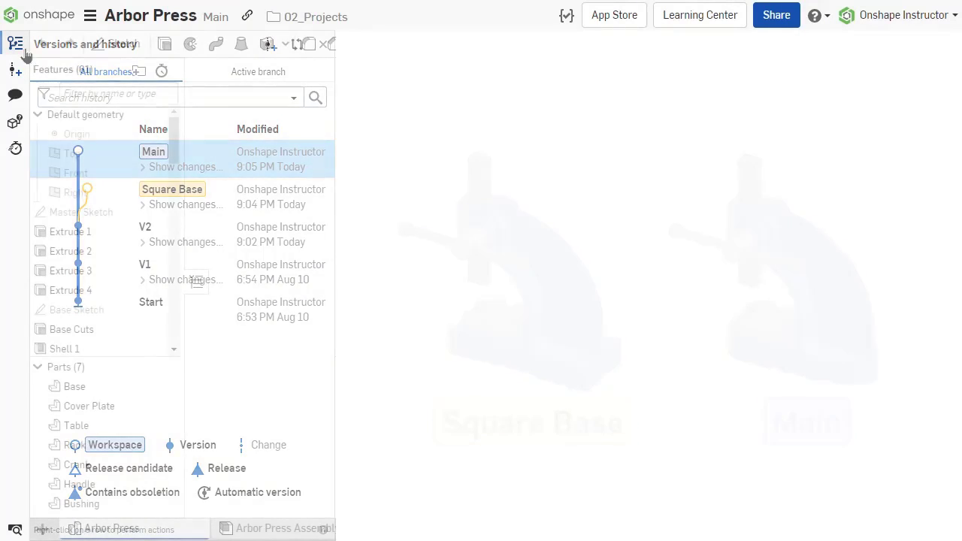
Open the Versions and history panel for the Arbor Press document.
click(15, 43)
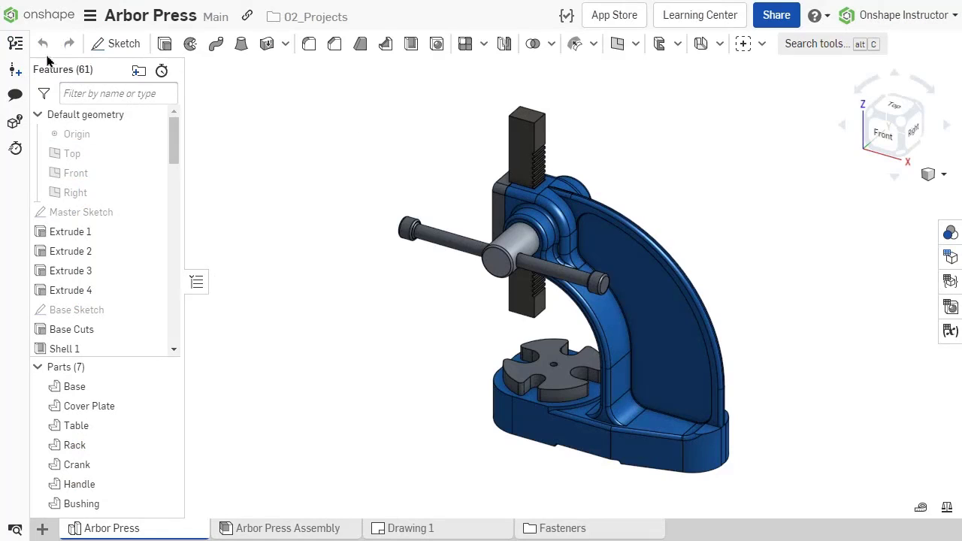
mouse_move(15, 43)
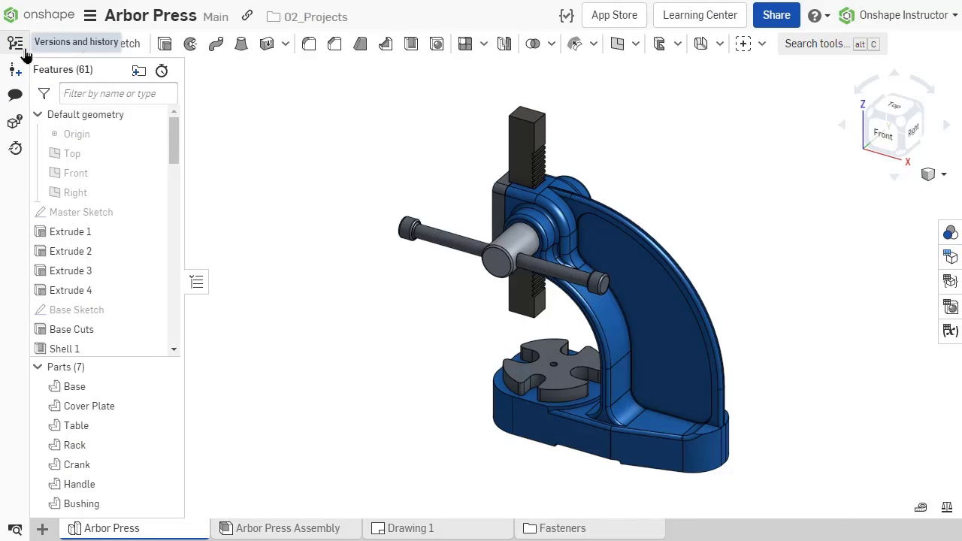
click(15, 42)
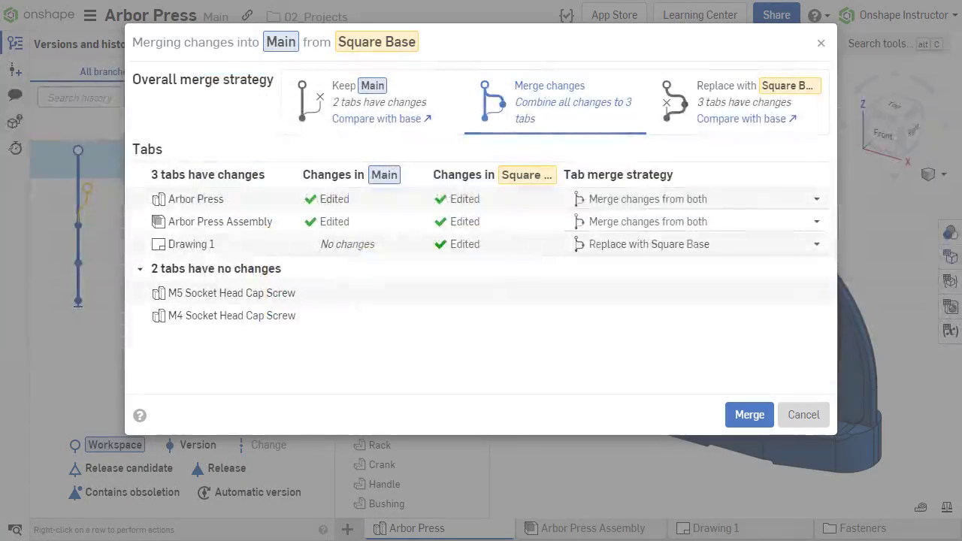
Close the merge dialog and switch to the Square Base workspace.
click(555, 101)
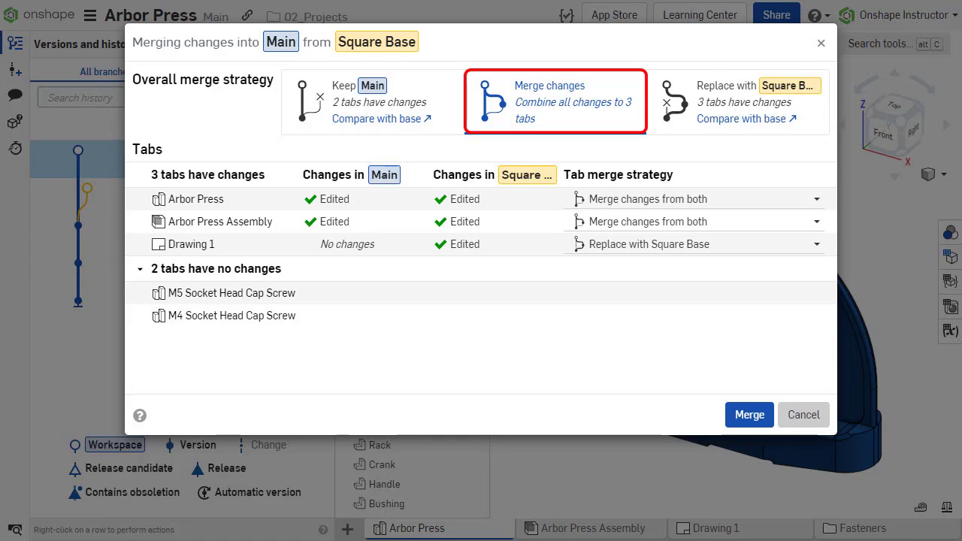
click(555, 102)
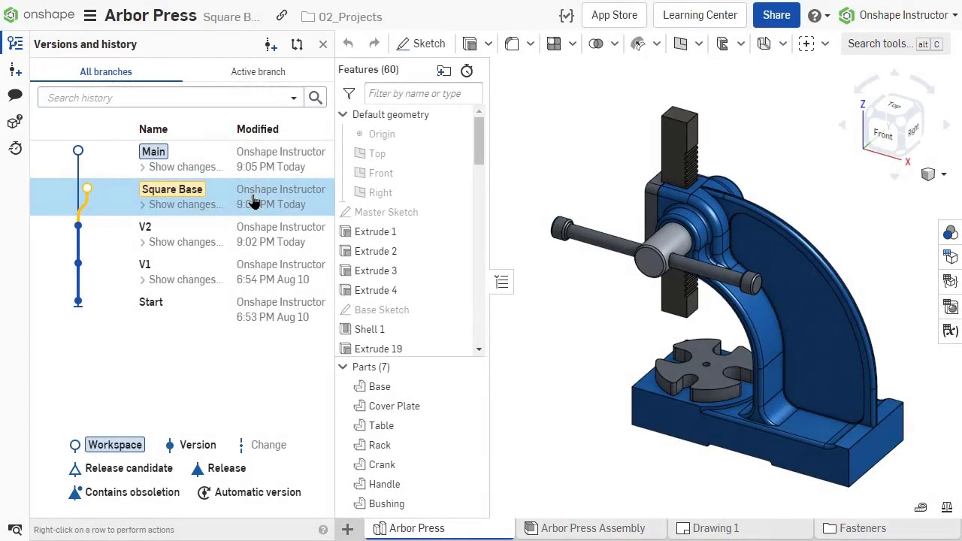
Return to Main and choose Merge into current workspace on Square Base.
click(153, 159)
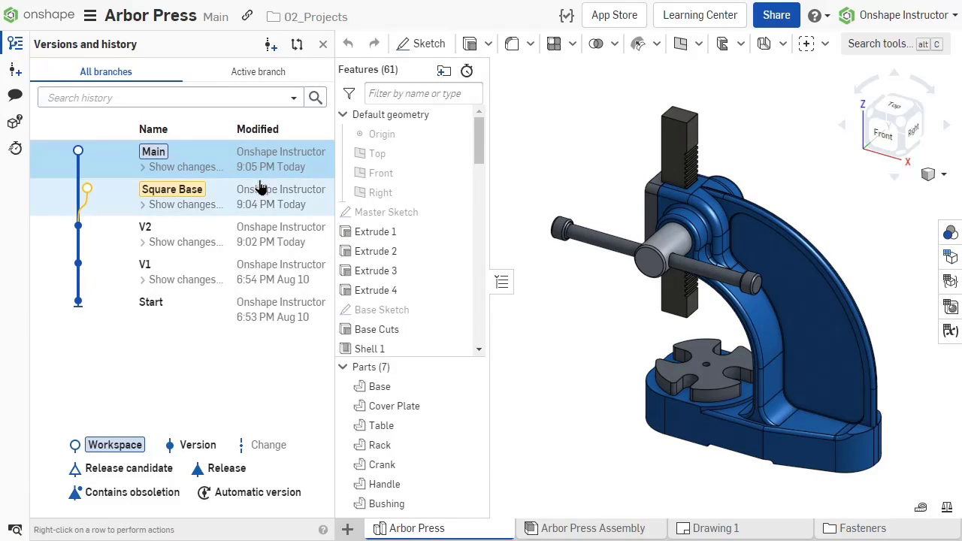
right_click(172, 190)
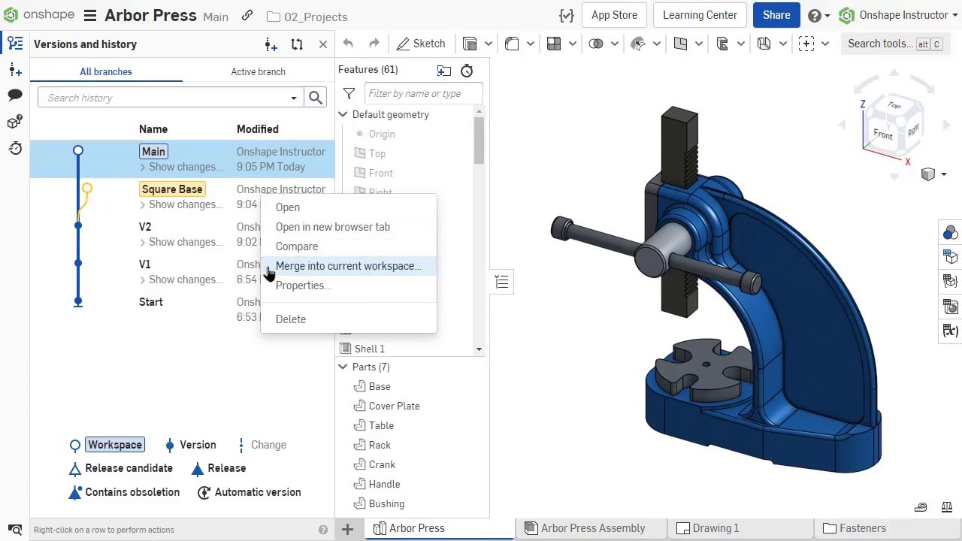
click(349, 266)
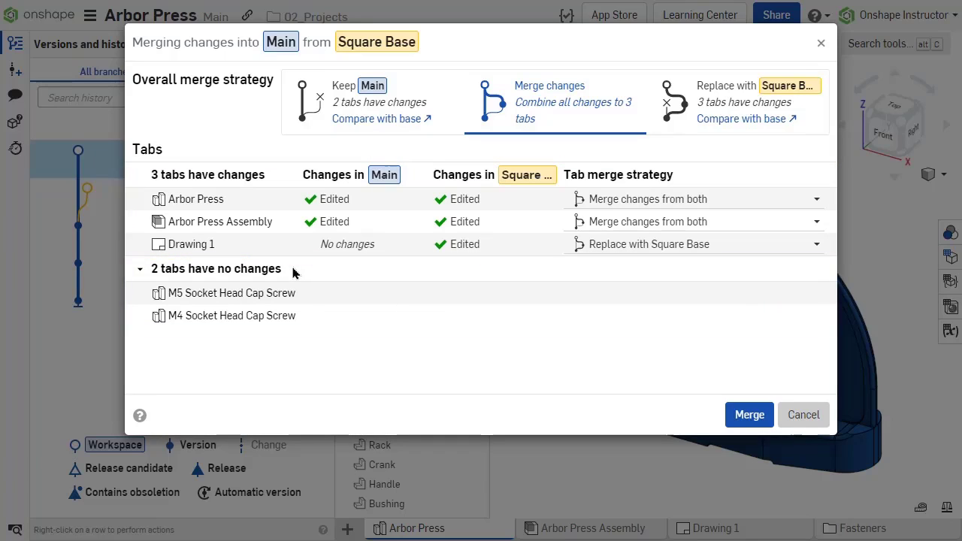
mouse_move(743, 221)
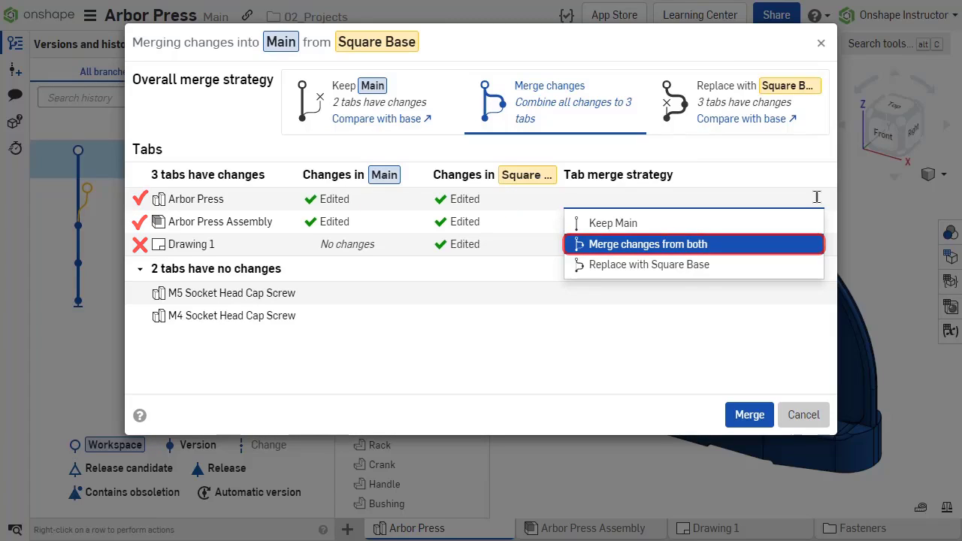
click(749, 414)
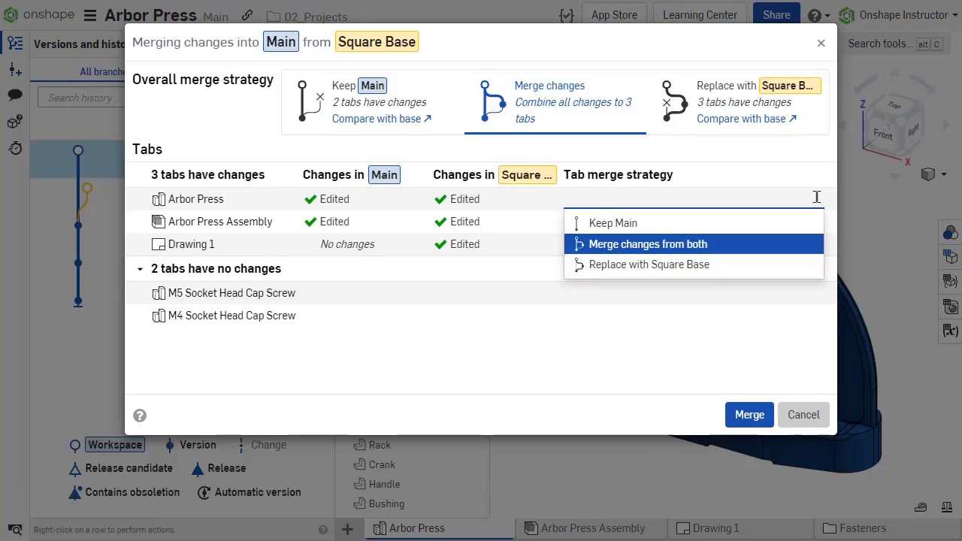
click(648, 244)
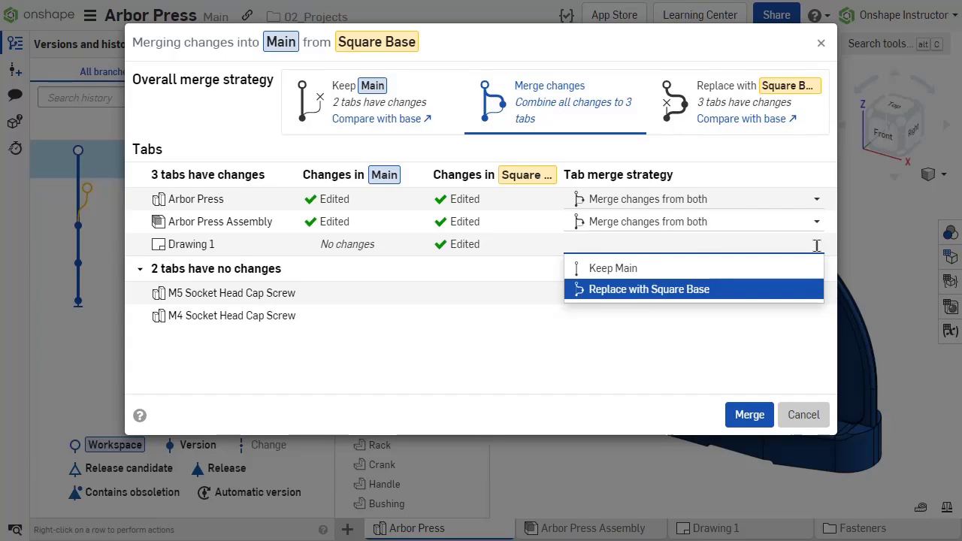
click(648, 289)
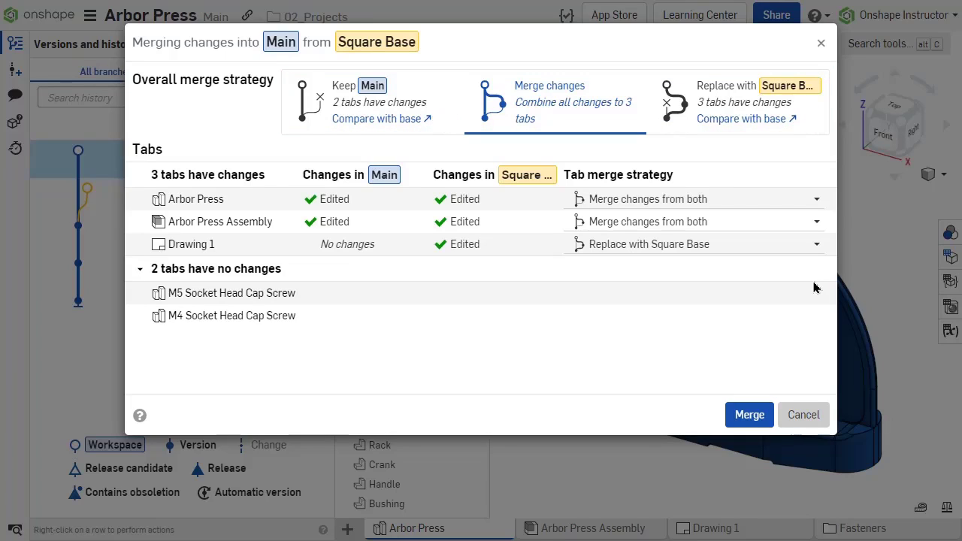
Confirm the merge so Main's press gets the square base.
click(748, 414)
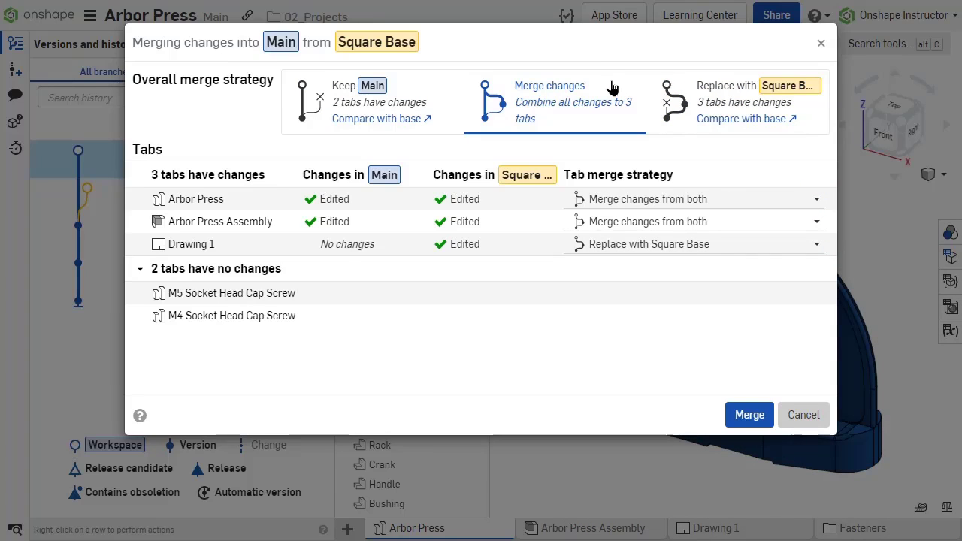
click(749, 415)
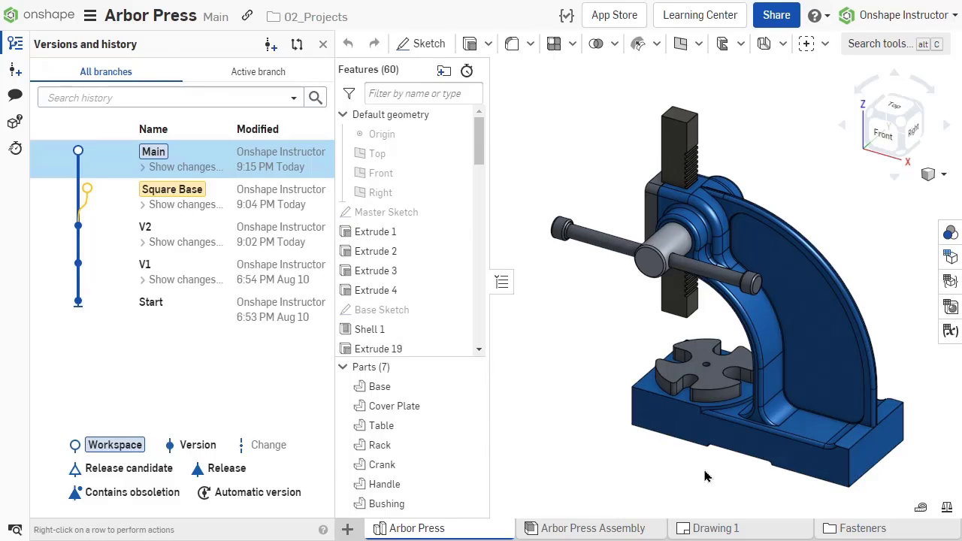
click(223, 363)
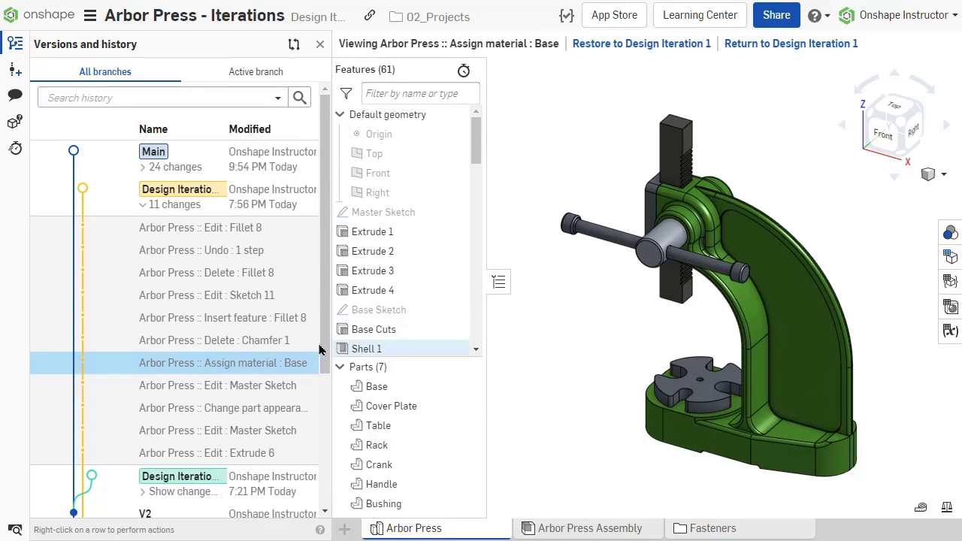
Create version V3 at the Assign material : Base history entry.
right_click(222, 362)
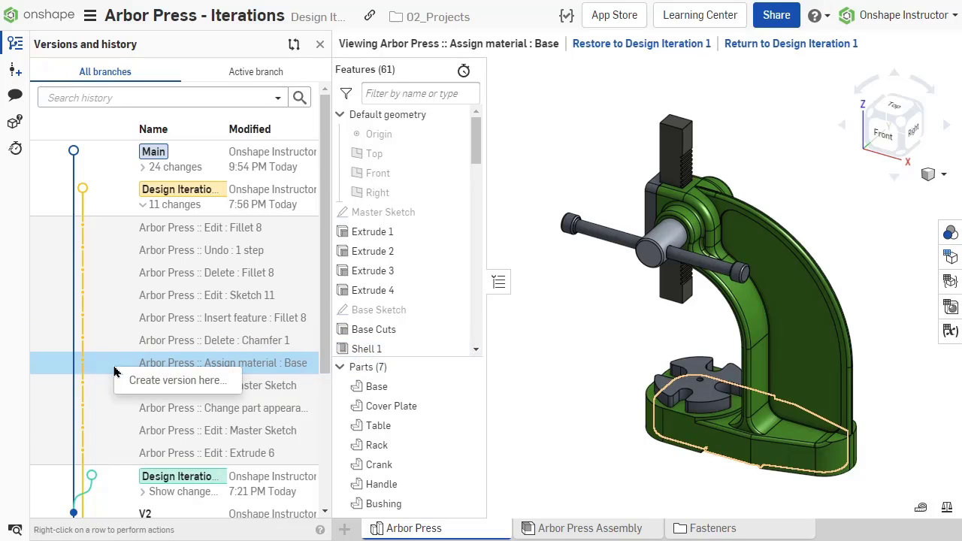
click(176, 380)
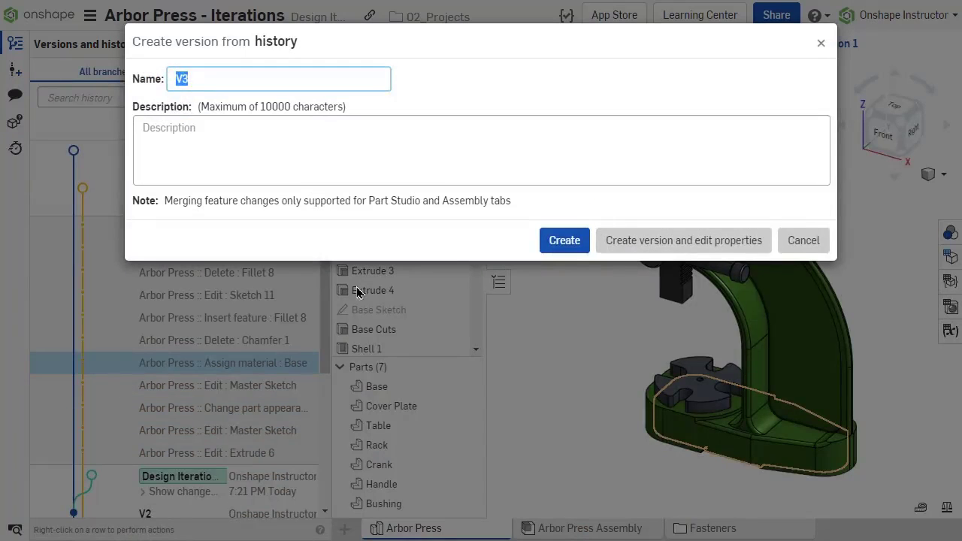
click(564, 240)
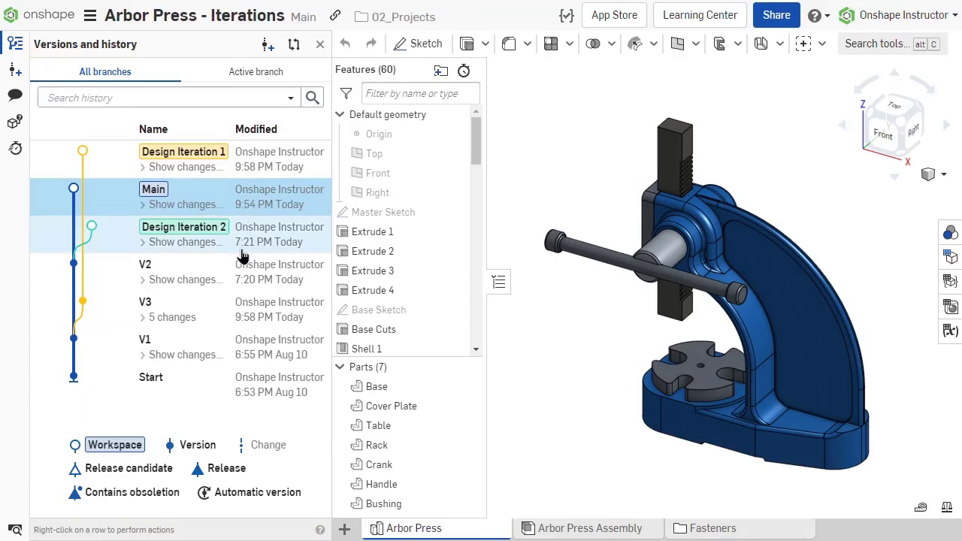
Merge version V3 into Main, adding a Merge from V3 entry.
right_click(173, 316)
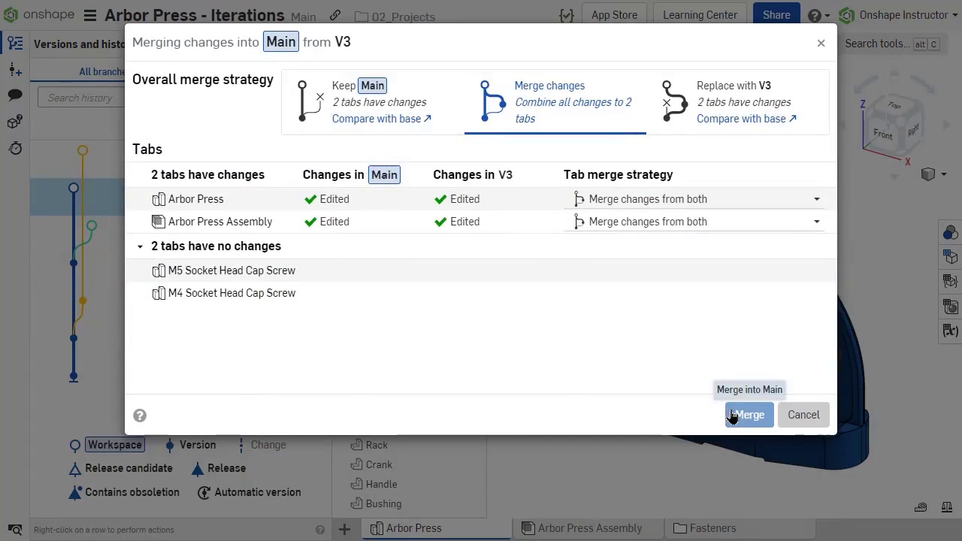
click(748, 414)
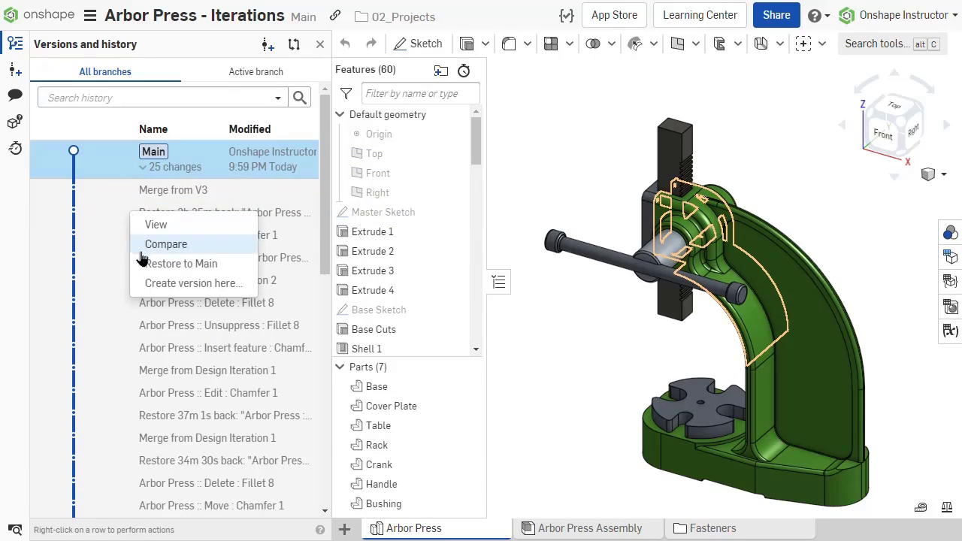
mouse_move(181, 264)
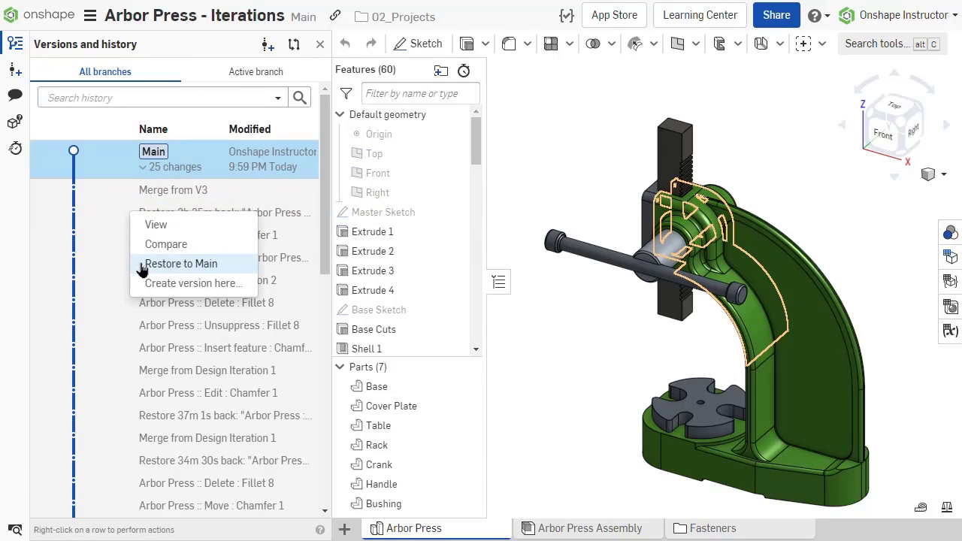